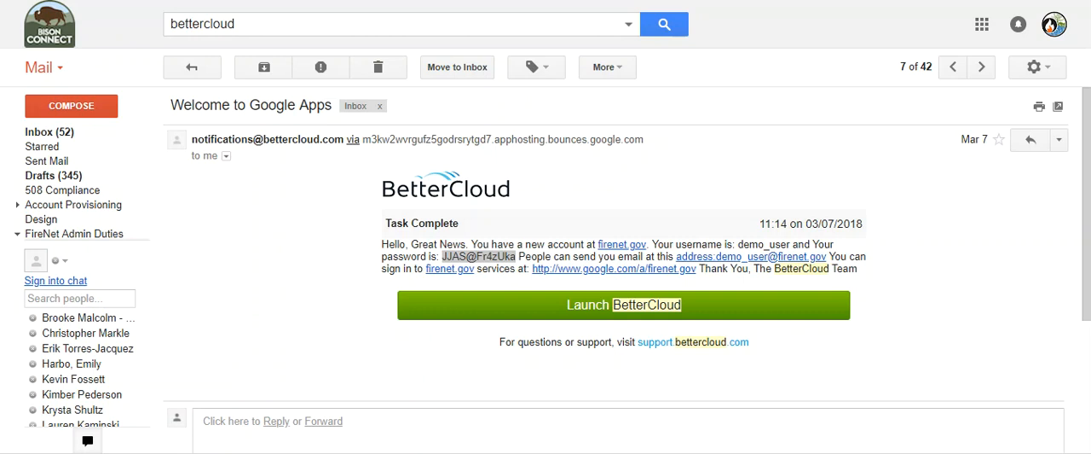
mouse_move(388, 105)
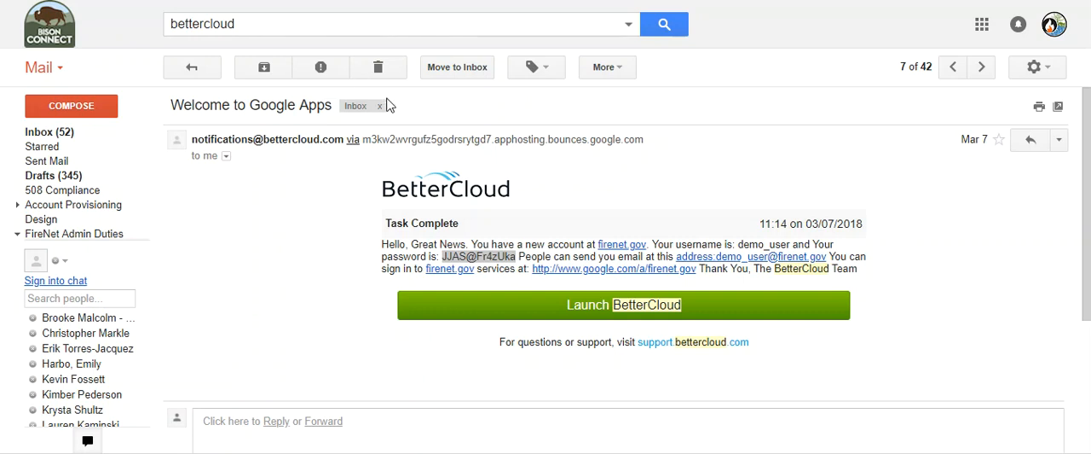
mouse_move(441, 216)
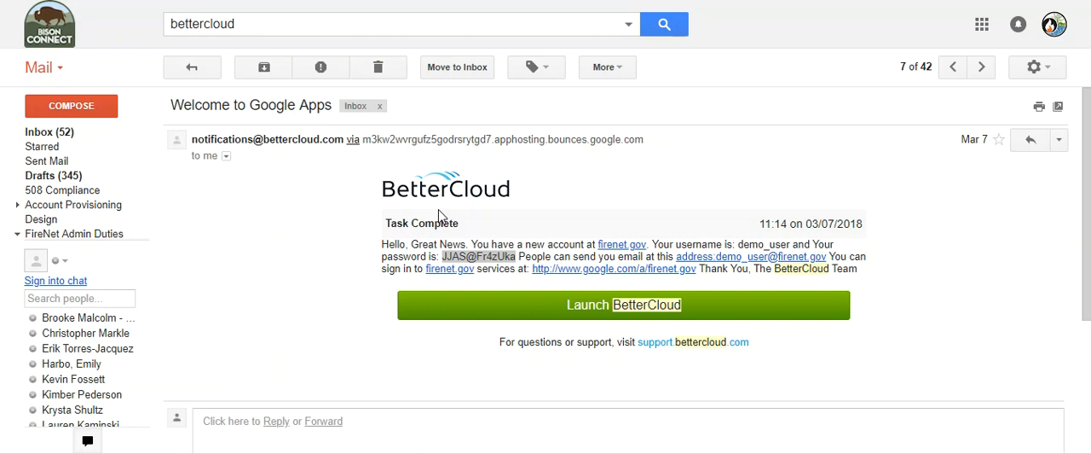
mouse_move(483, 264)
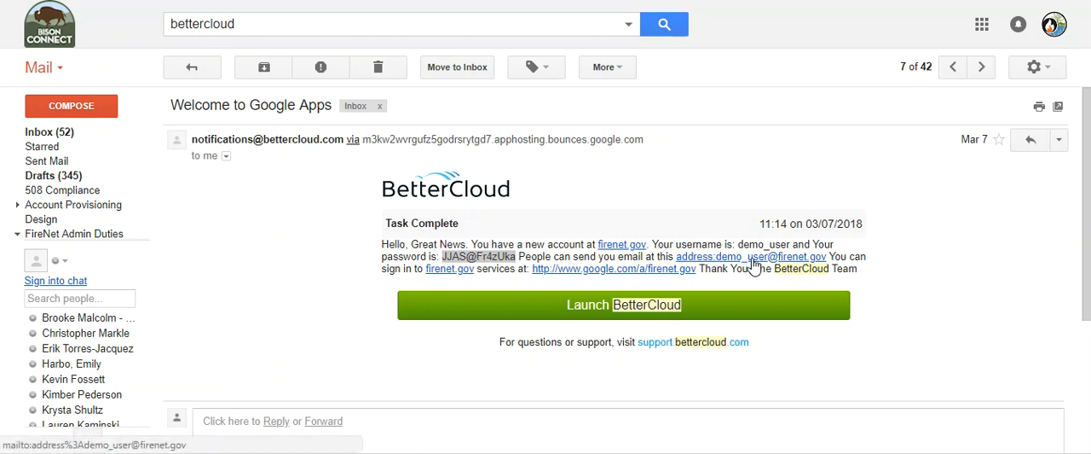
mouse_move(367, 139)
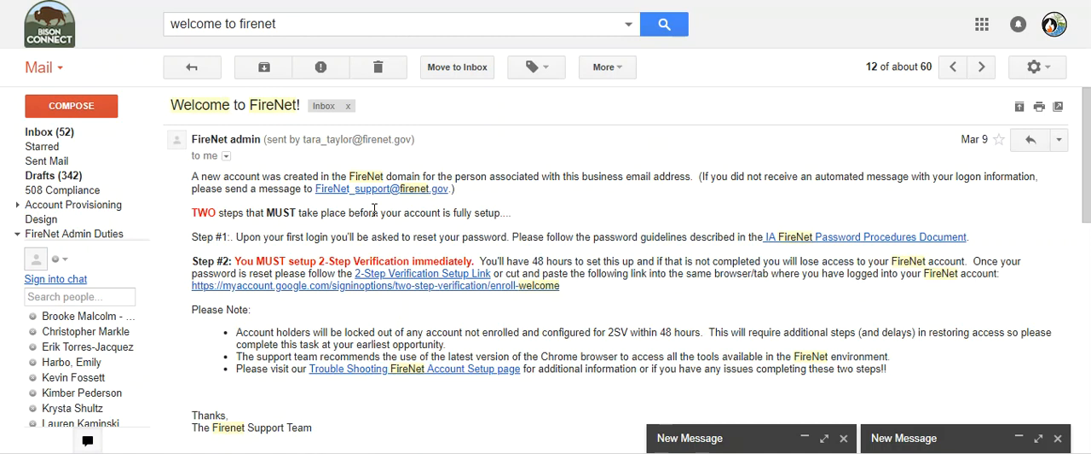
mouse_move(953, 250)
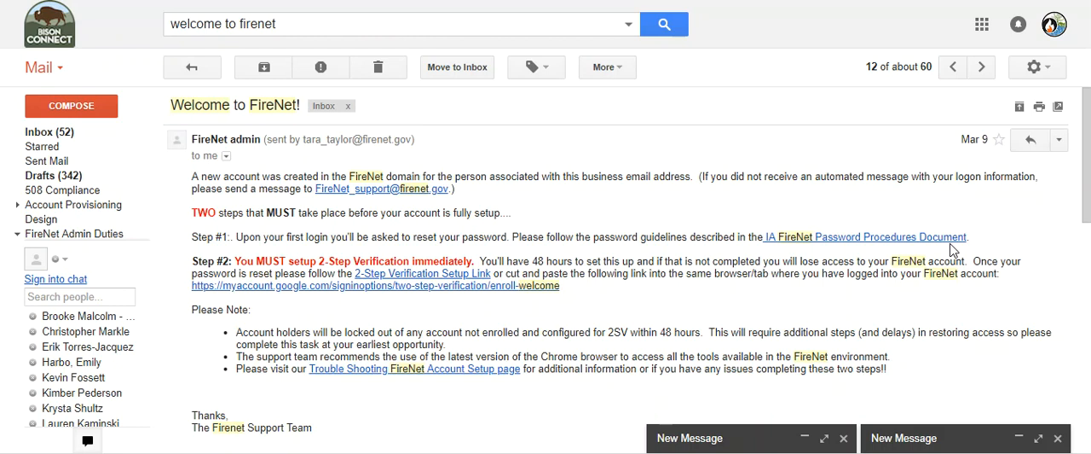
mouse_move(162, 138)
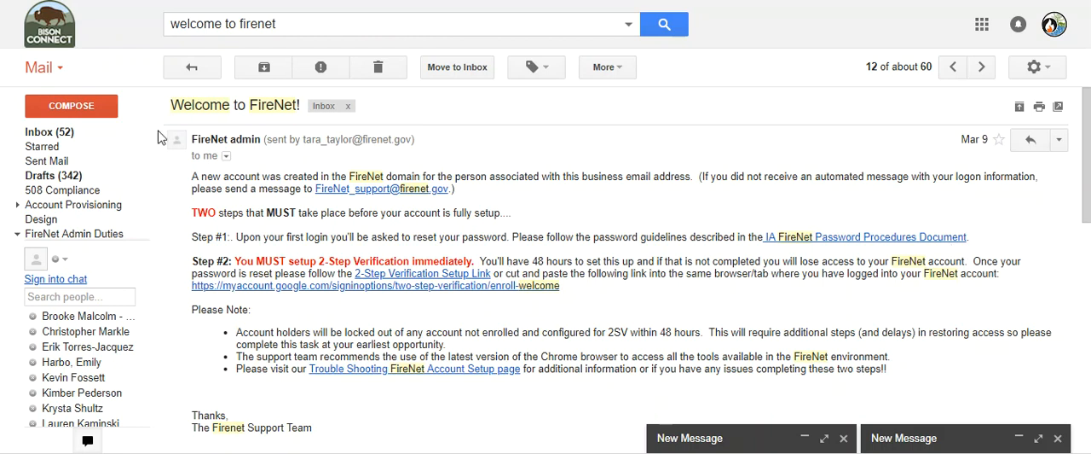
mouse_move(162, 138)
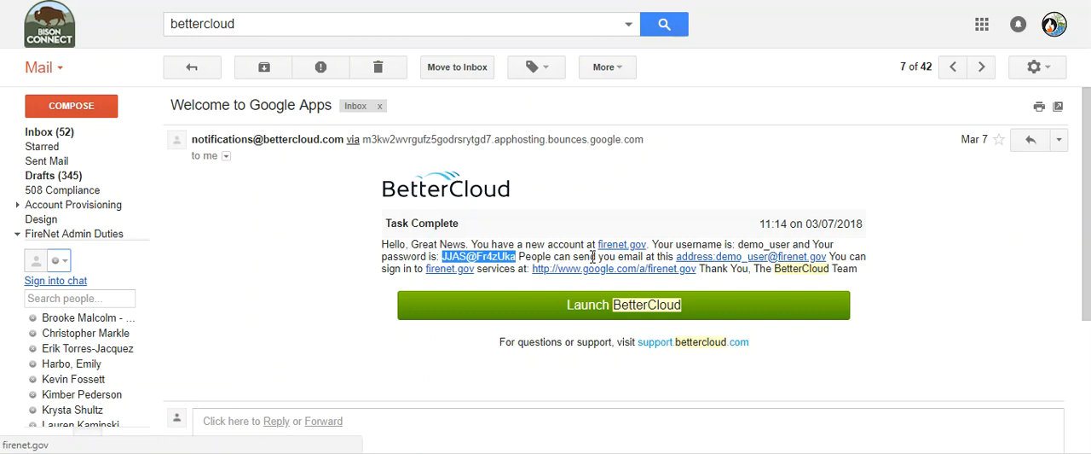
- Leave Gmail for the Google account chooser listing the FireNet accounts
left_click(623, 305)
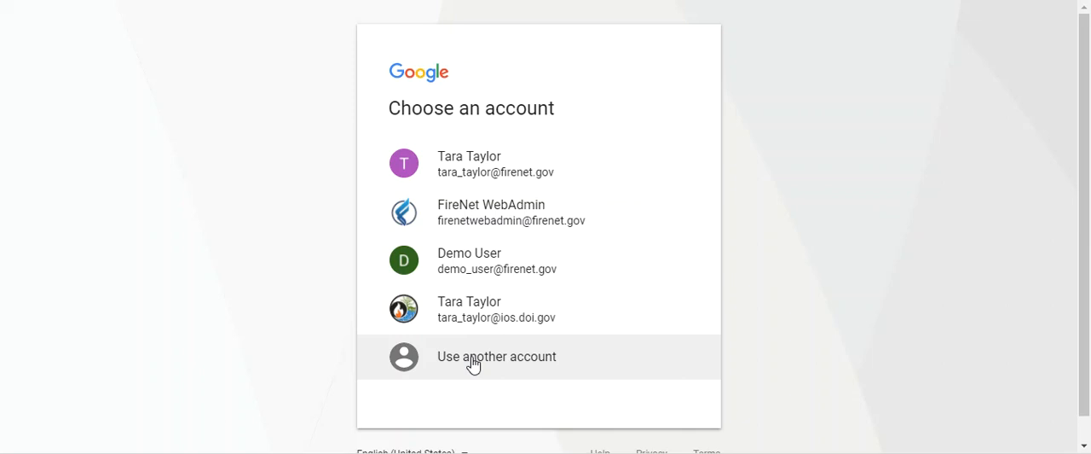
- Choose Use another account and focus the empty Email or phone field
left_click(496, 357)
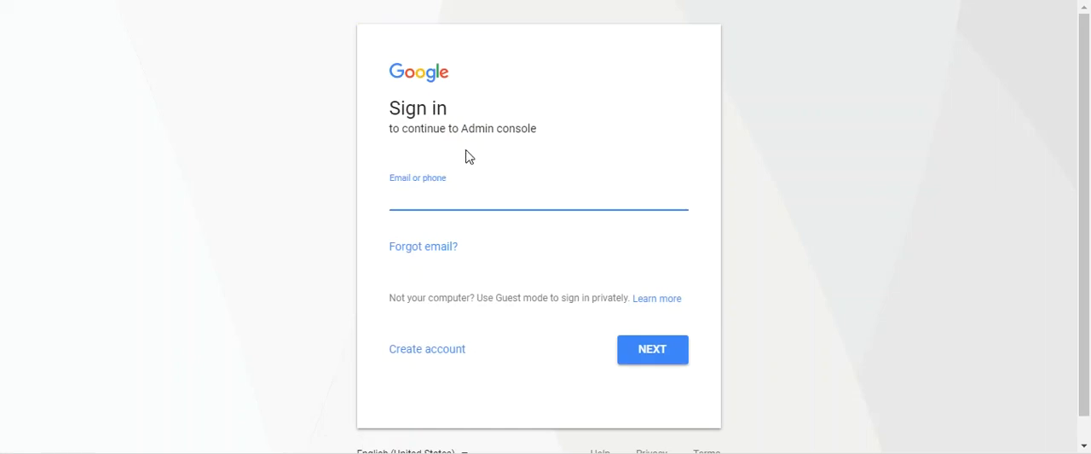
left_click(477, 200)
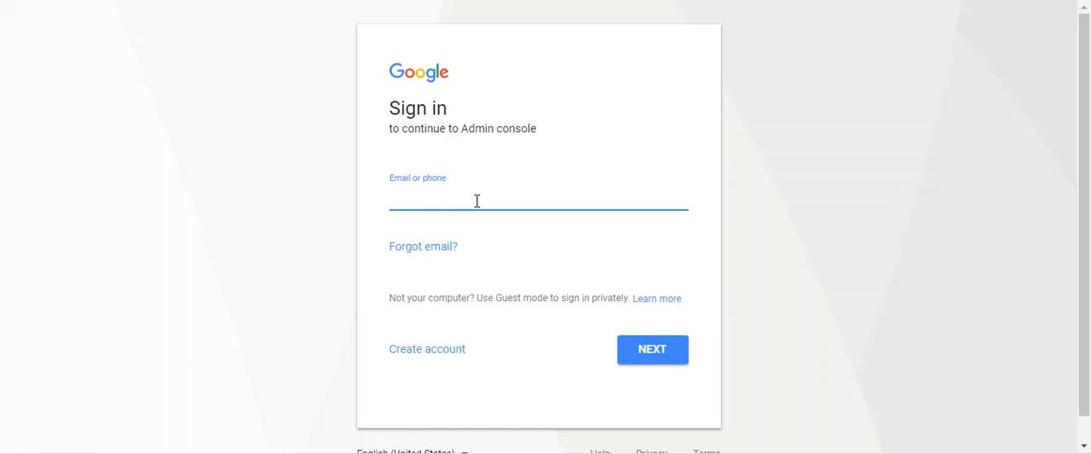
mouse_move(490, 262)
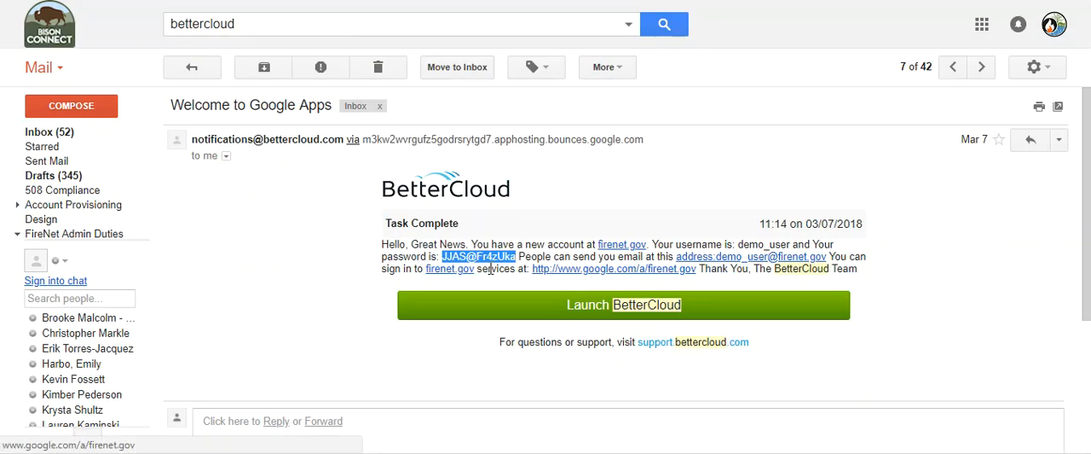
mouse_move(559, 272)
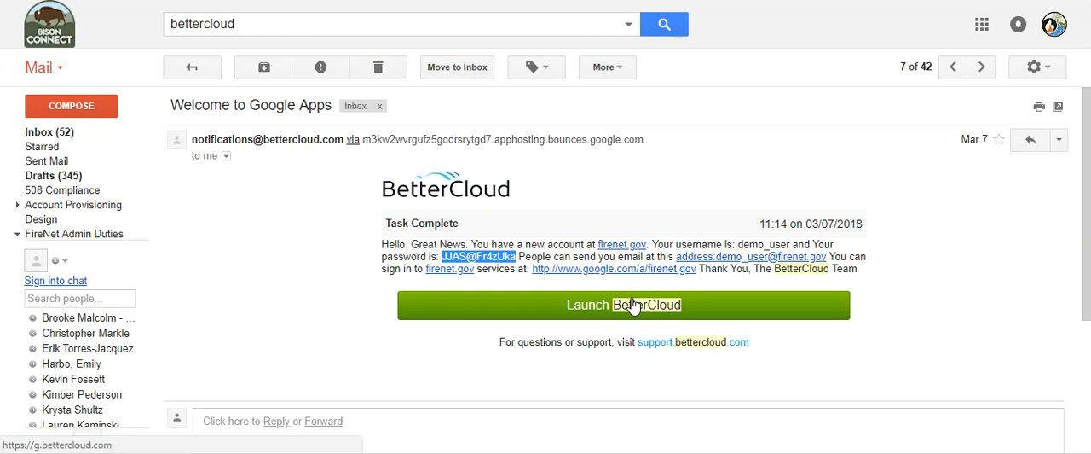
mouse_move(777, 303)
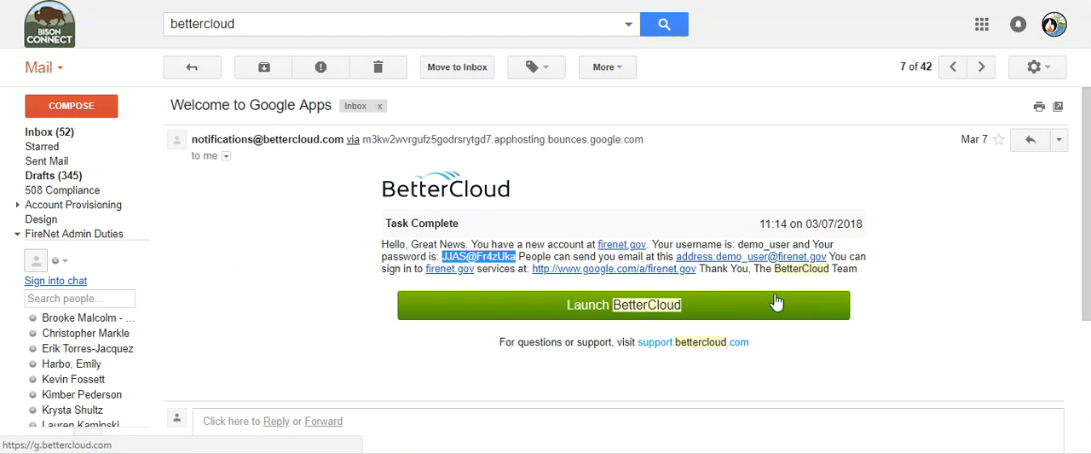
mouse_move(693, 287)
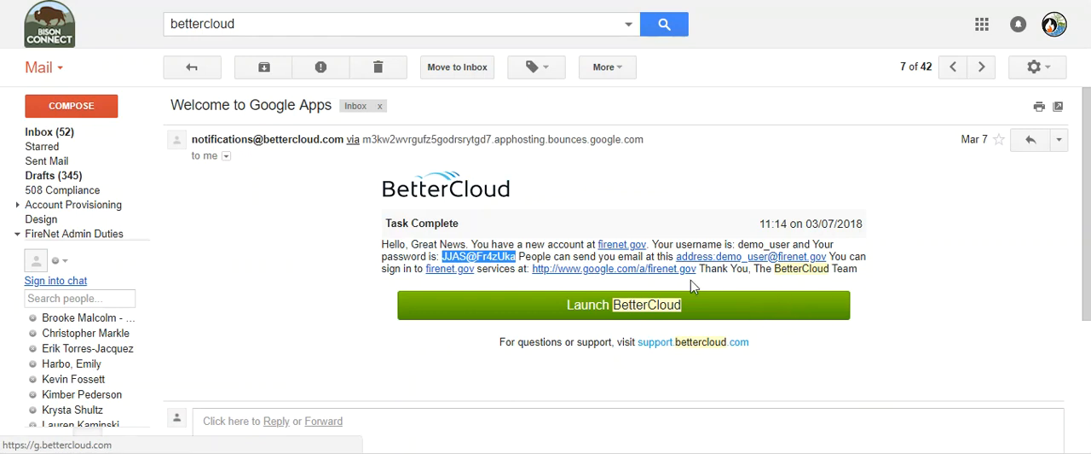
mouse_move(849, 285)
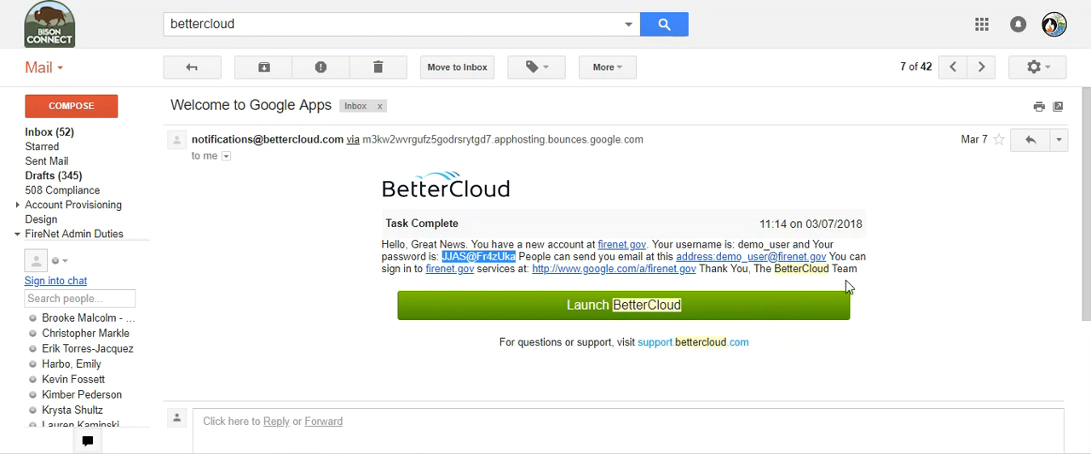
mouse_move(892, 285)
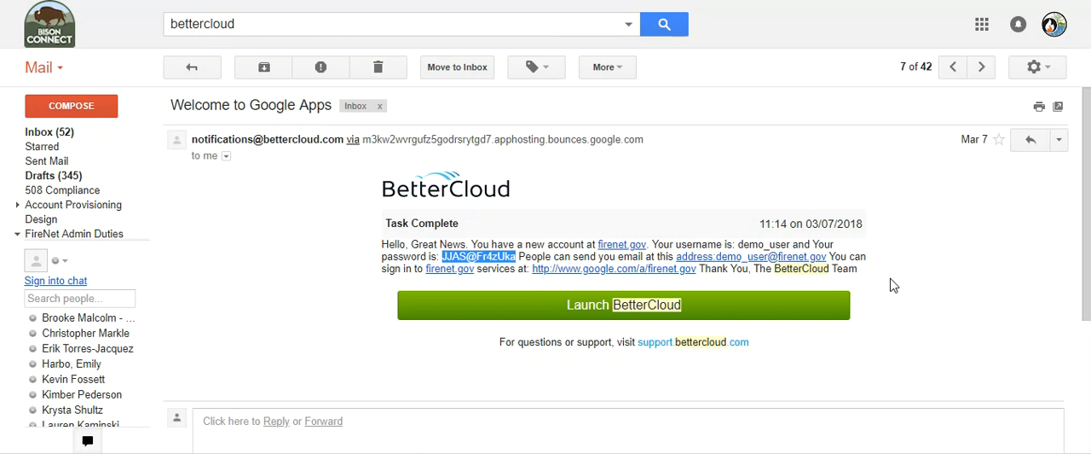
mouse_move(321, 66)
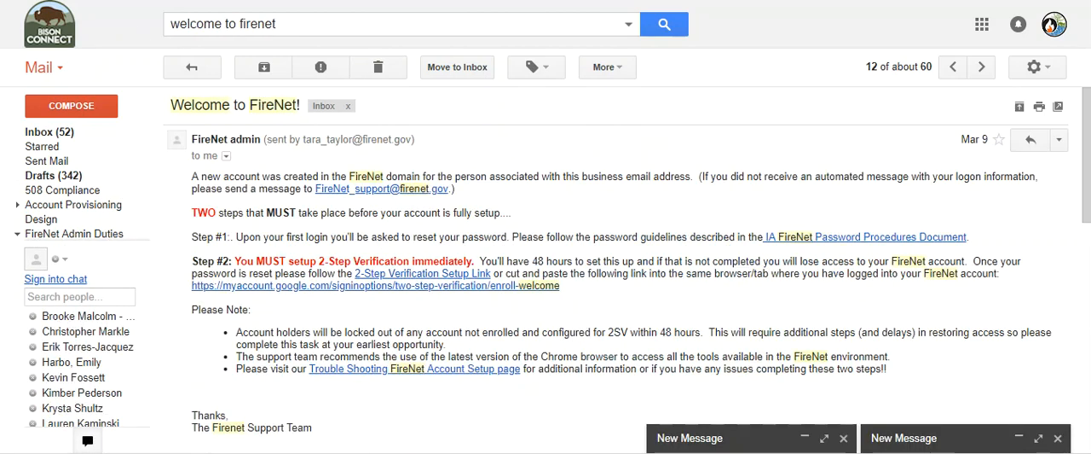
mouse_move(643, 176)
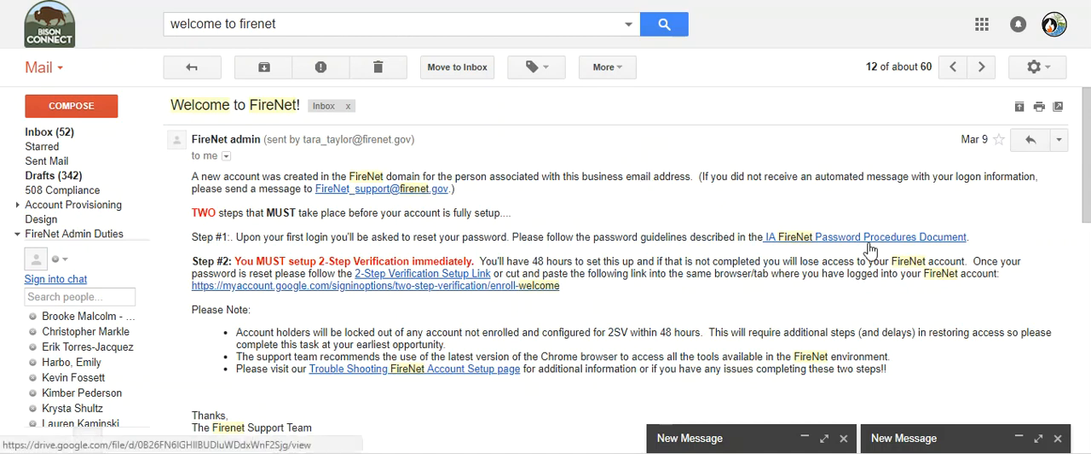
mouse_move(410, 285)
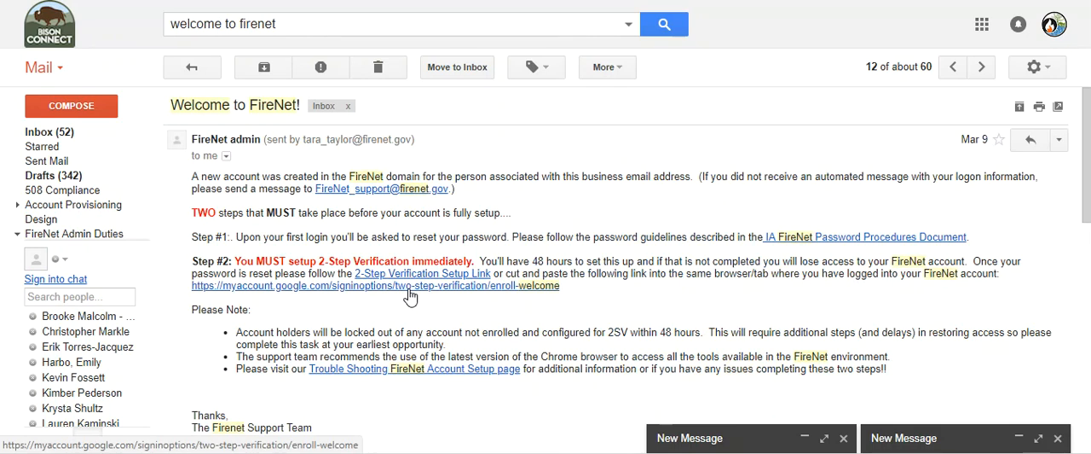
mouse_move(414, 277)
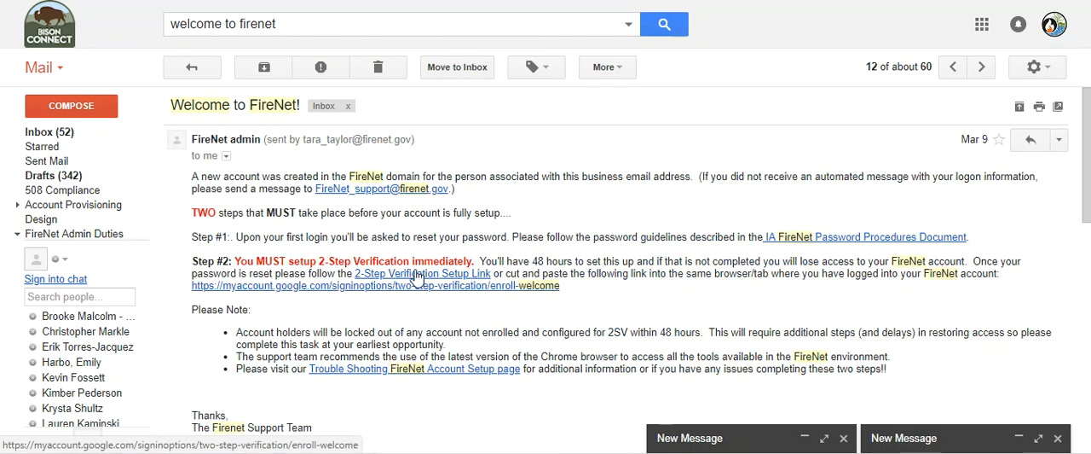
- Follow the 2-Step Verification Setup Link from Step #2 of the FireNet email
left_click(422, 273)
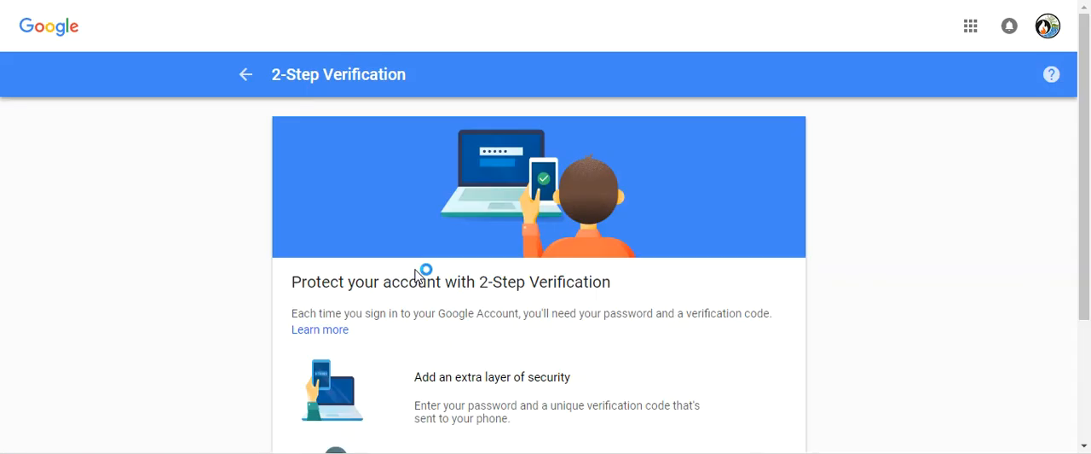
mouse_move(217, 61)
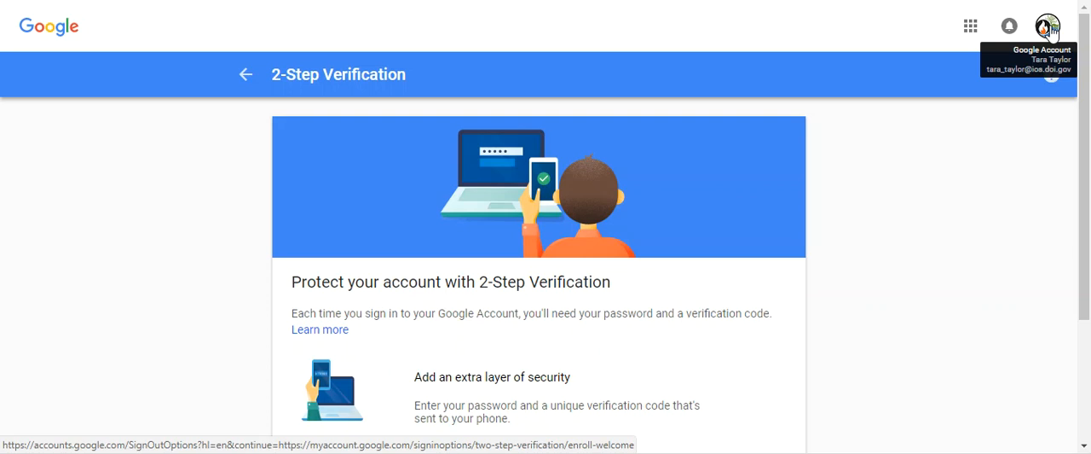
- Switch the 2-Step Verification page to the Demo User account via the profile avatar
left_click(1049, 26)
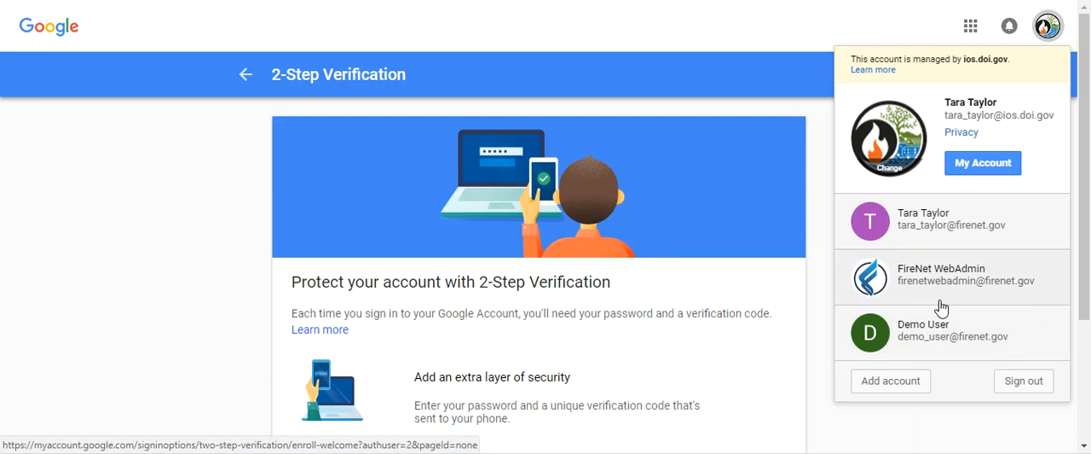
mouse_move(930, 296)
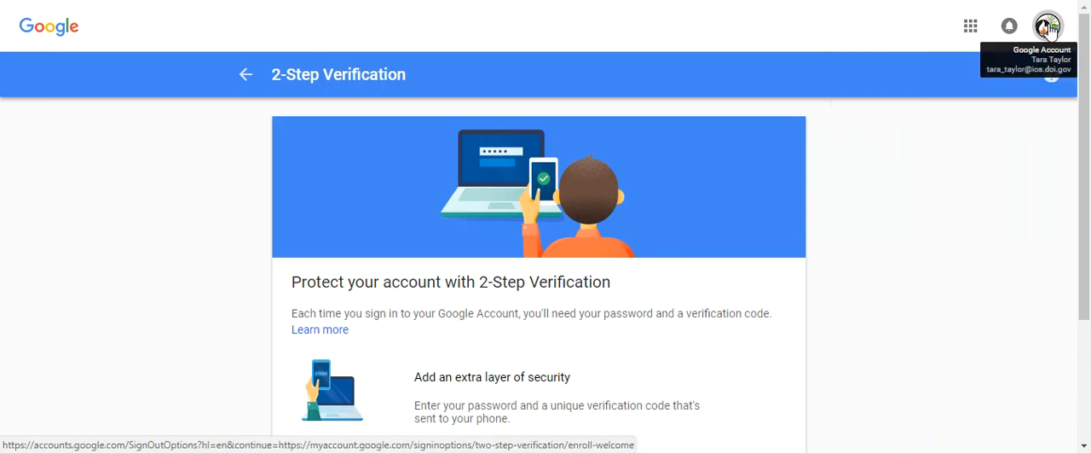
left_click(1048, 26)
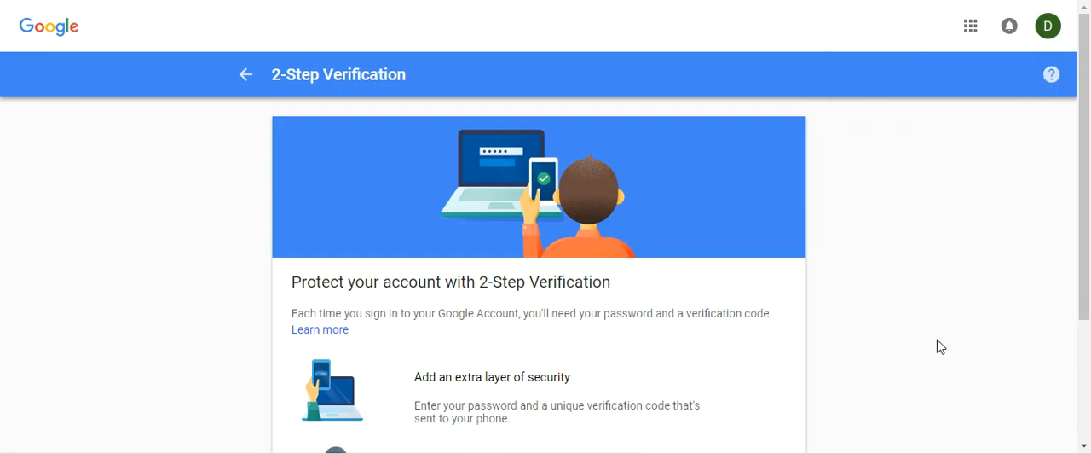
mouse_move(1009, 204)
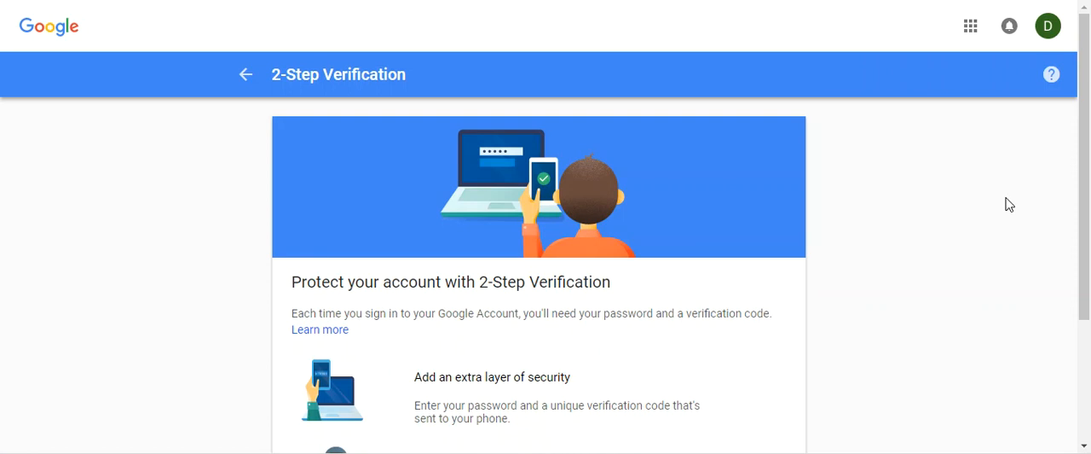
mouse_move(1048, 26)
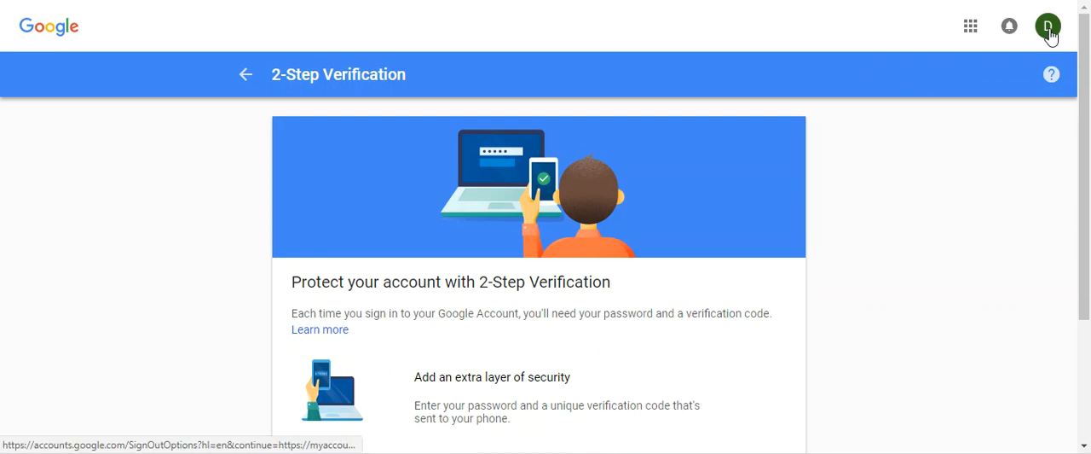
- Start 2-Step Verification setup and re-enter the demo account password to reach phone setup
scroll("down", 3)
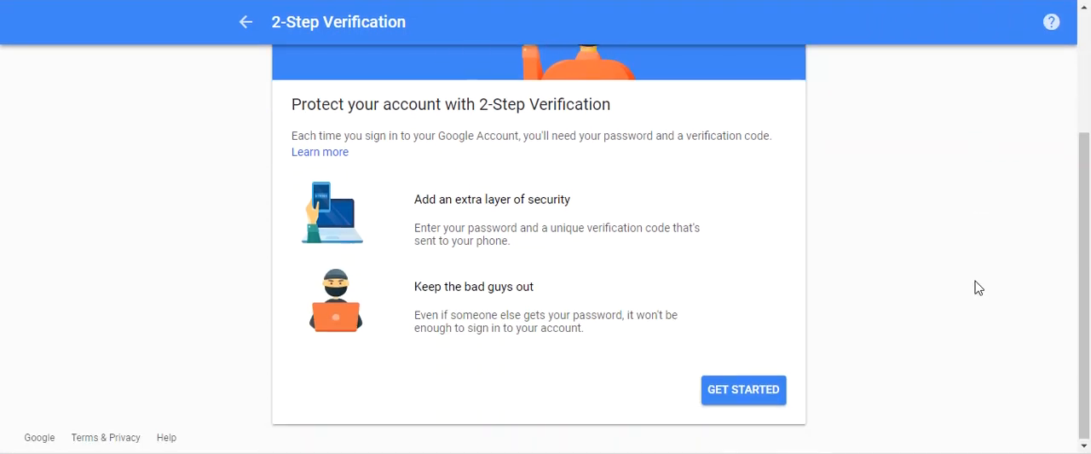
left_click(743, 389)
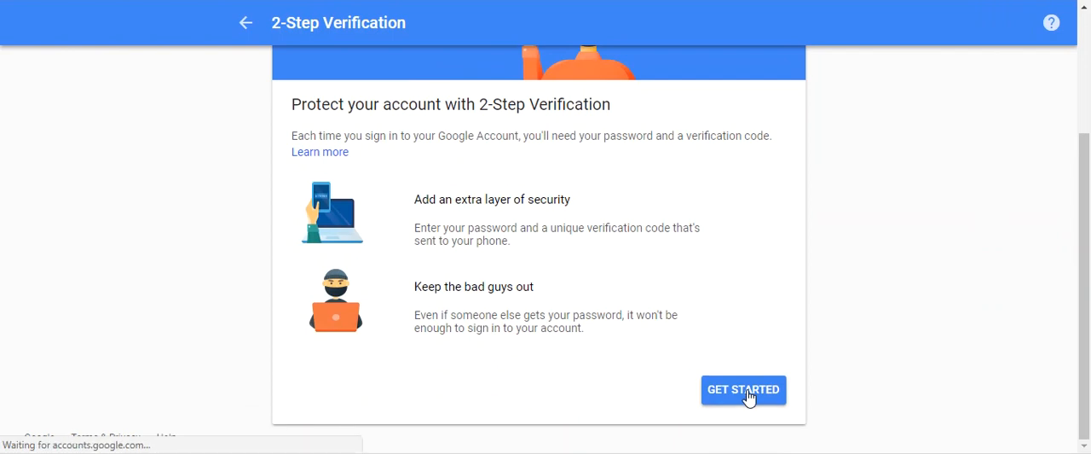
left_click(743, 390)
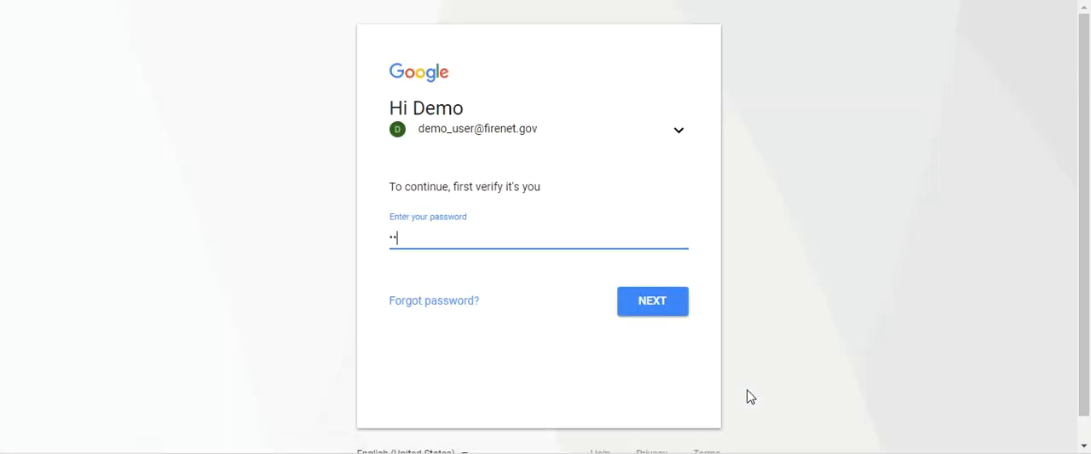
type("password")
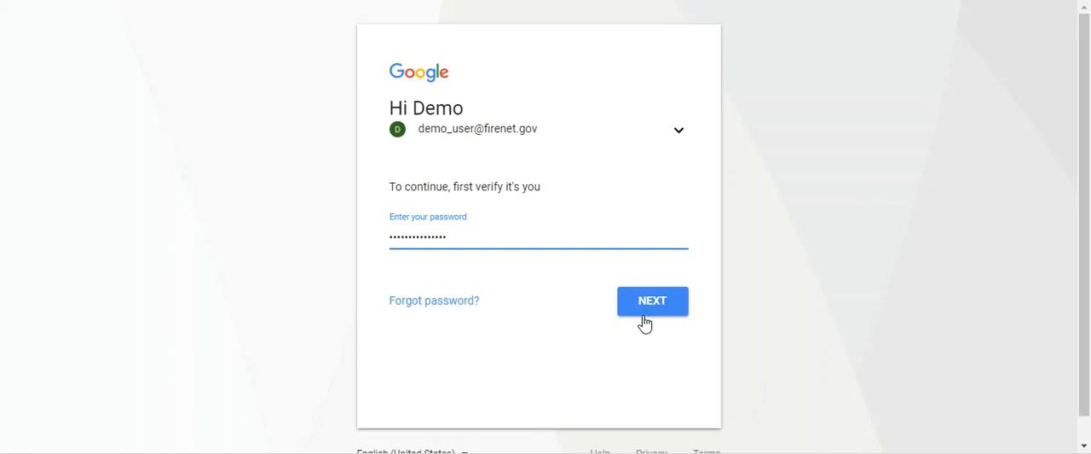
left_click(652, 300)
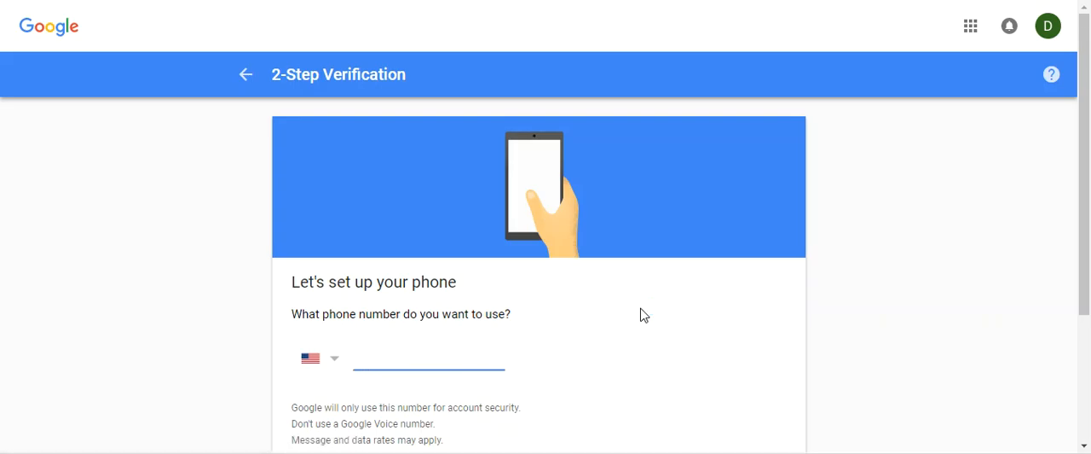
mouse_move(364, 347)
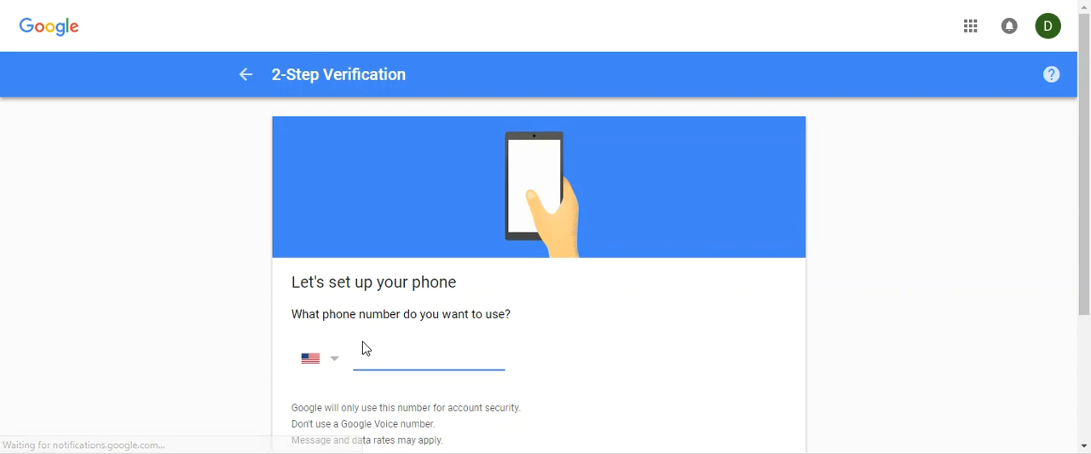
type("555) 899-9999")
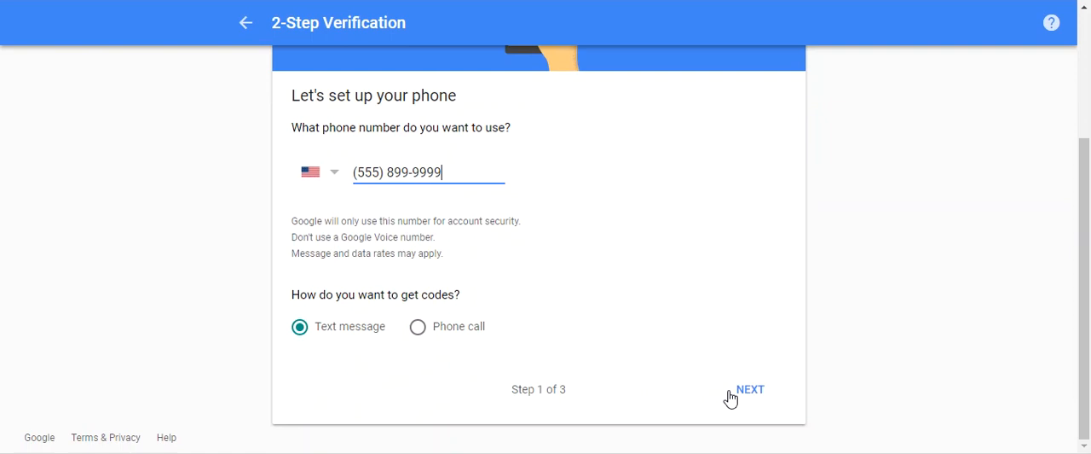
left_click(750, 388)
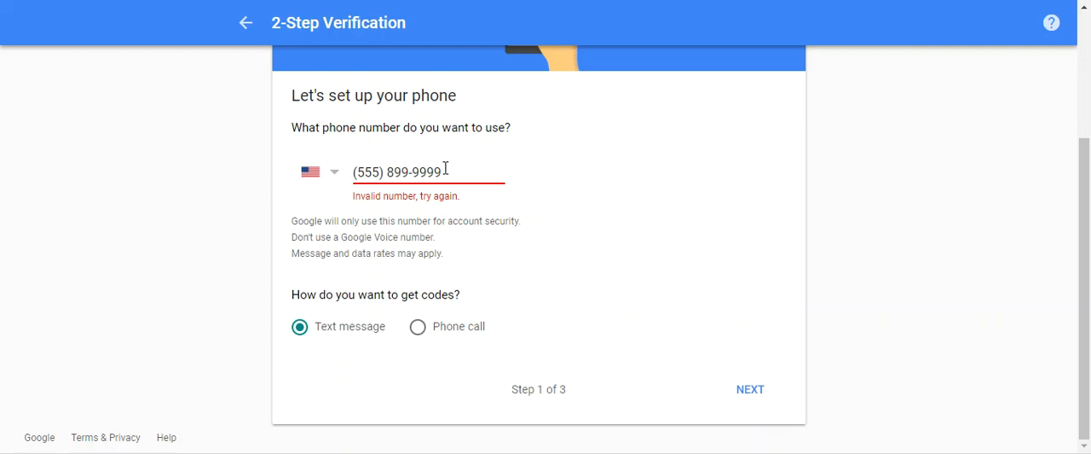
mouse_move(670, 245)
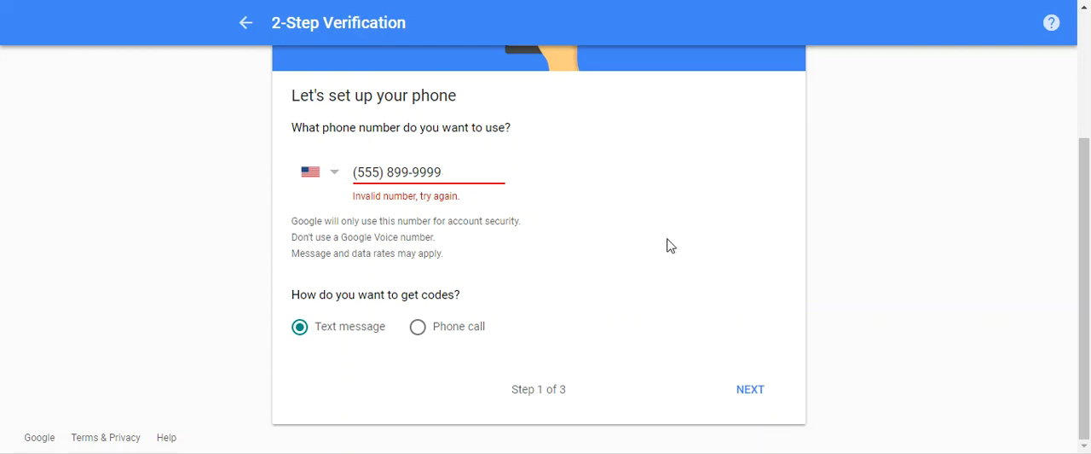
mouse_move(718, 343)
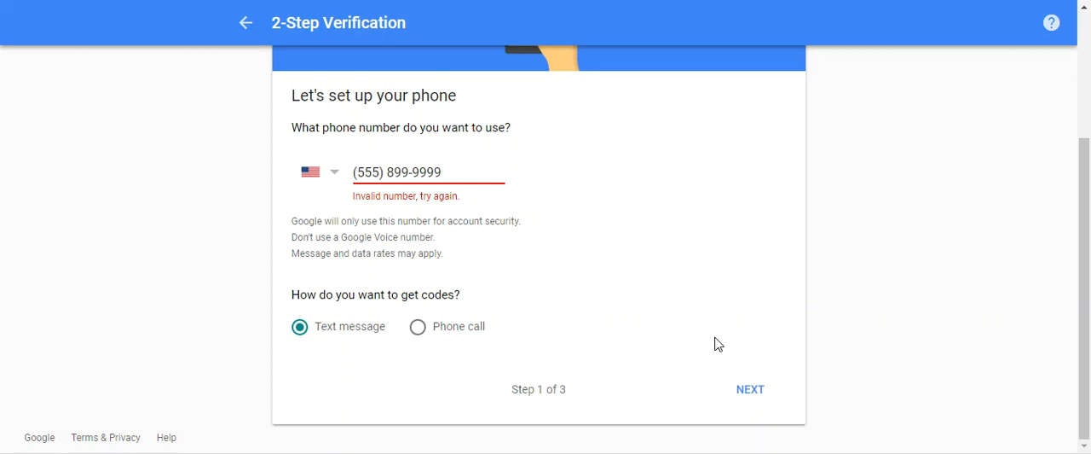
mouse_move(716, 339)
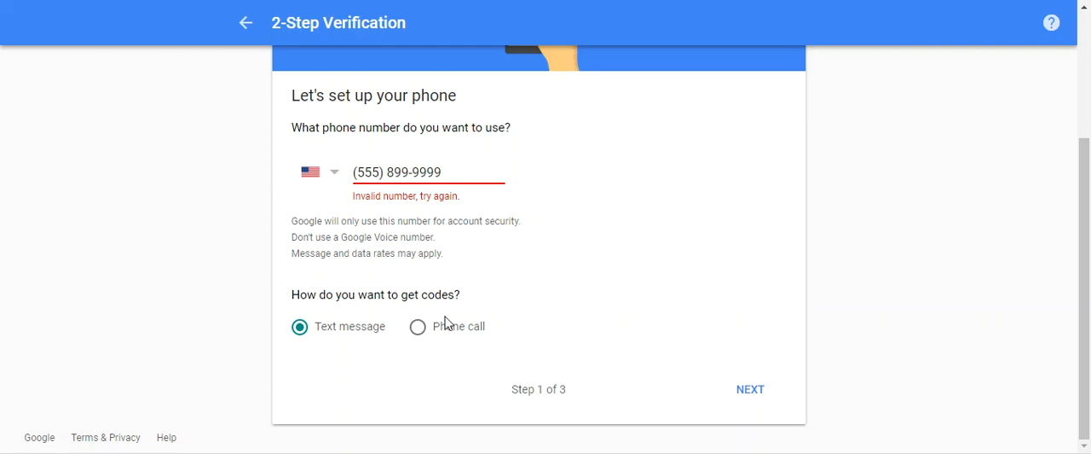
mouse_move(514, 351)
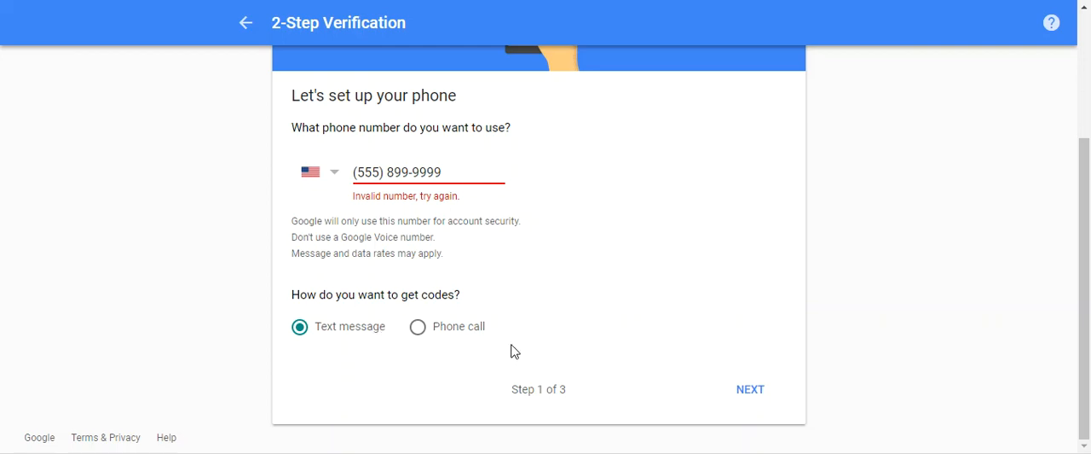
mouse_move(317, 330)
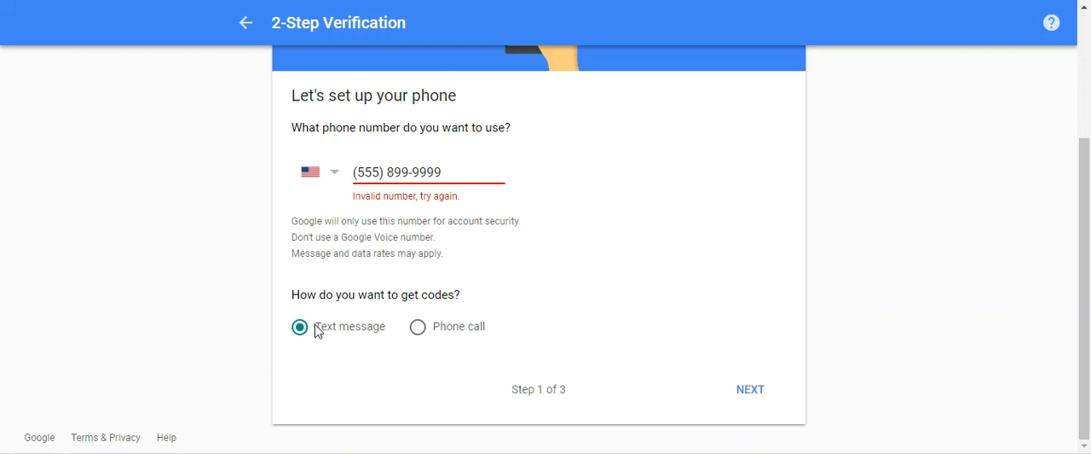
mouse_move(743, 390)
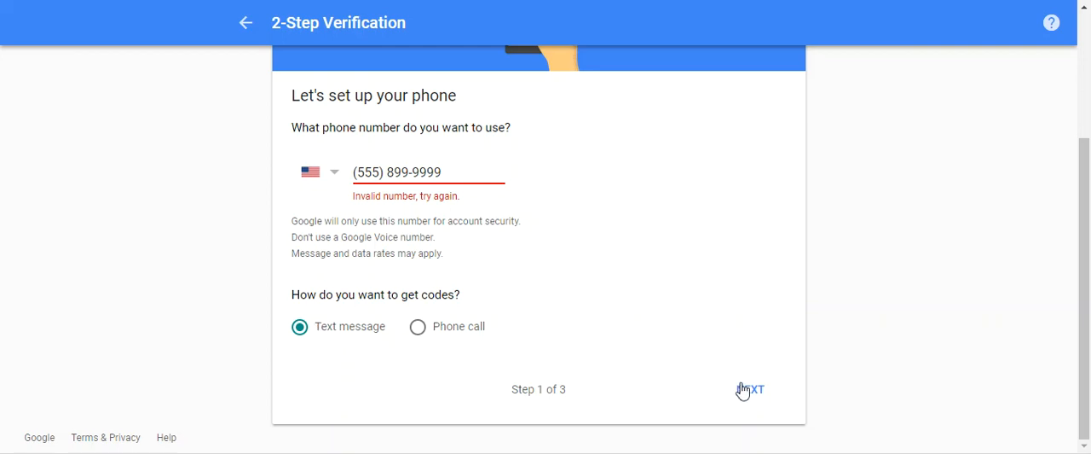
mouse_move(699, 240)
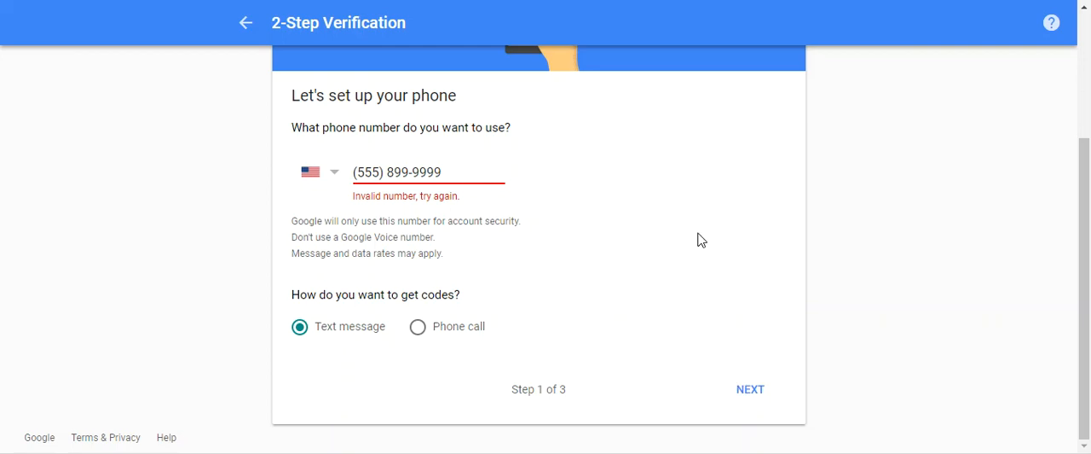
scroll("up", 3)
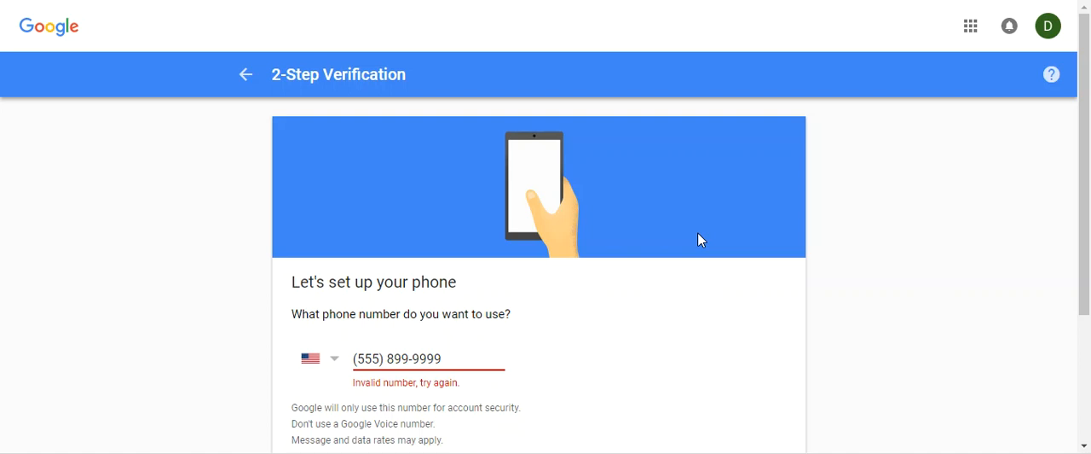
mouse_move(497, 113)
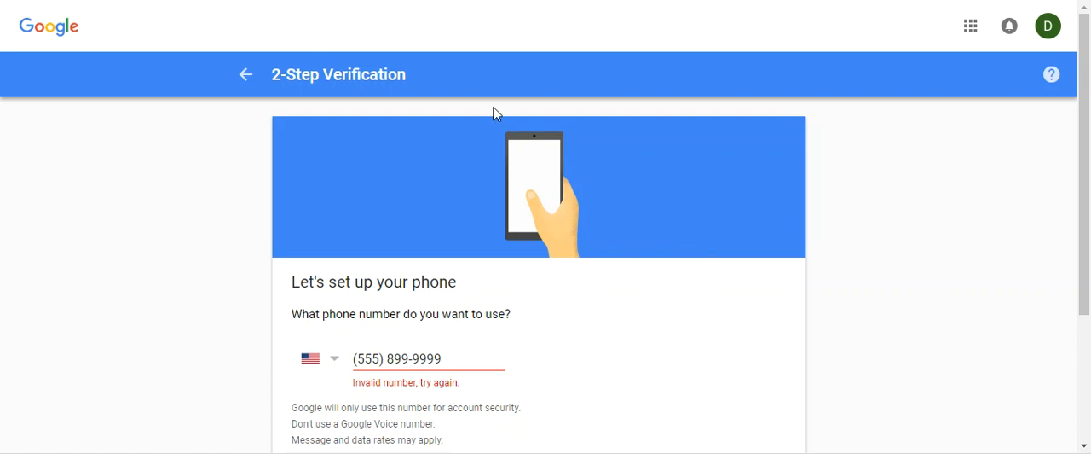